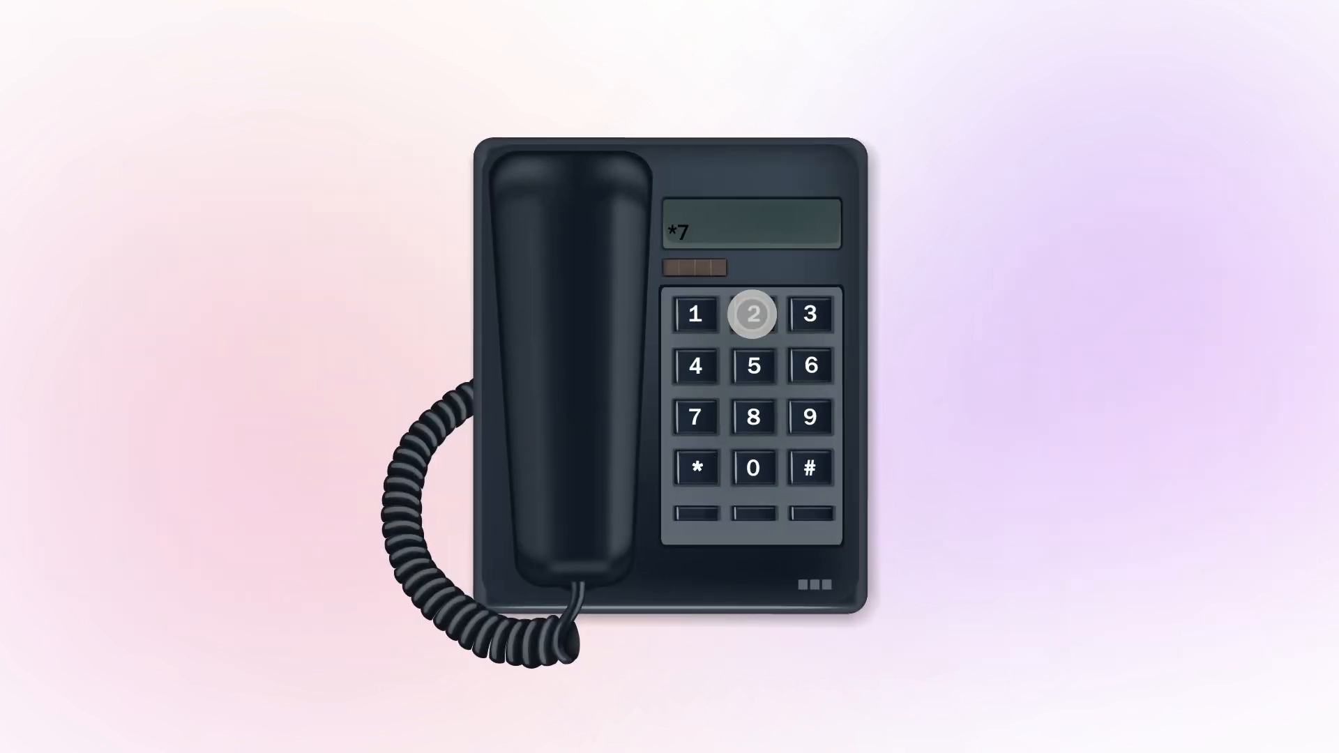
Open Numbers Settings for US #2 and select Forward Calls under Incoming Call Strategy
click(752, 366)
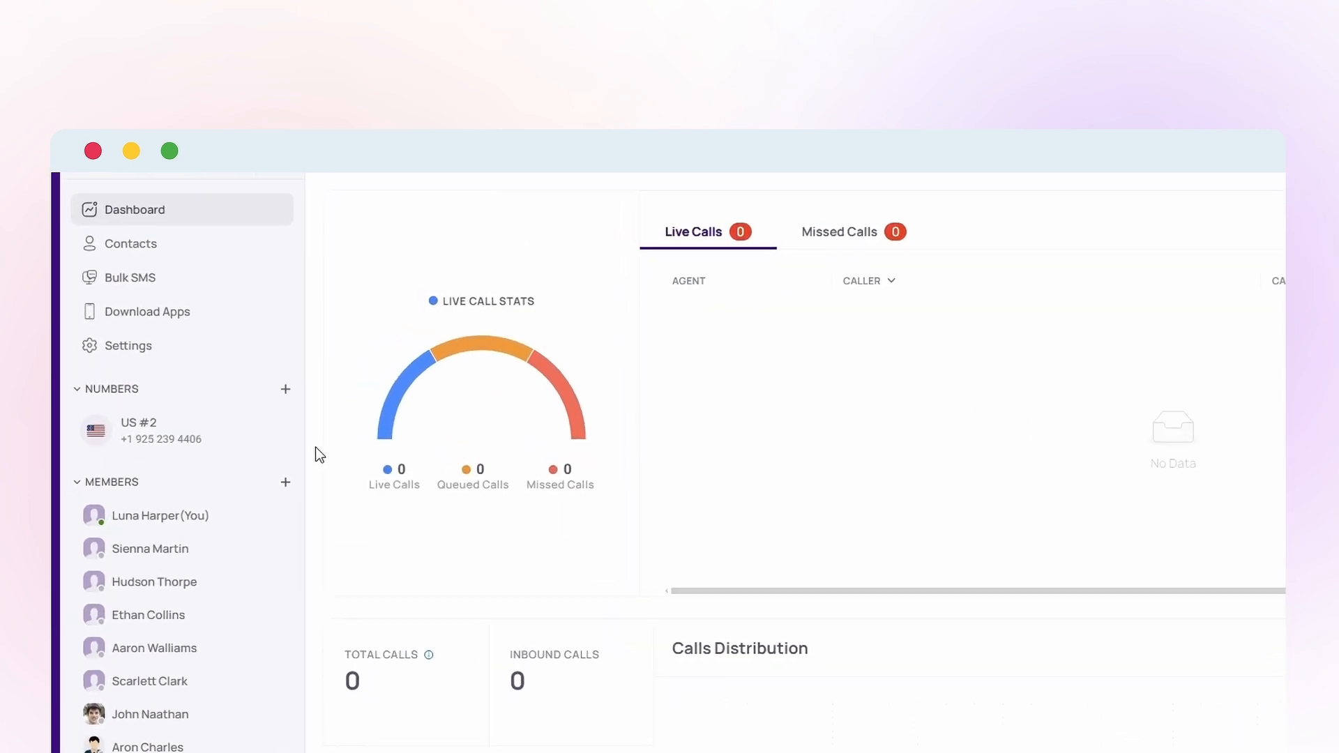
click(280, 441)
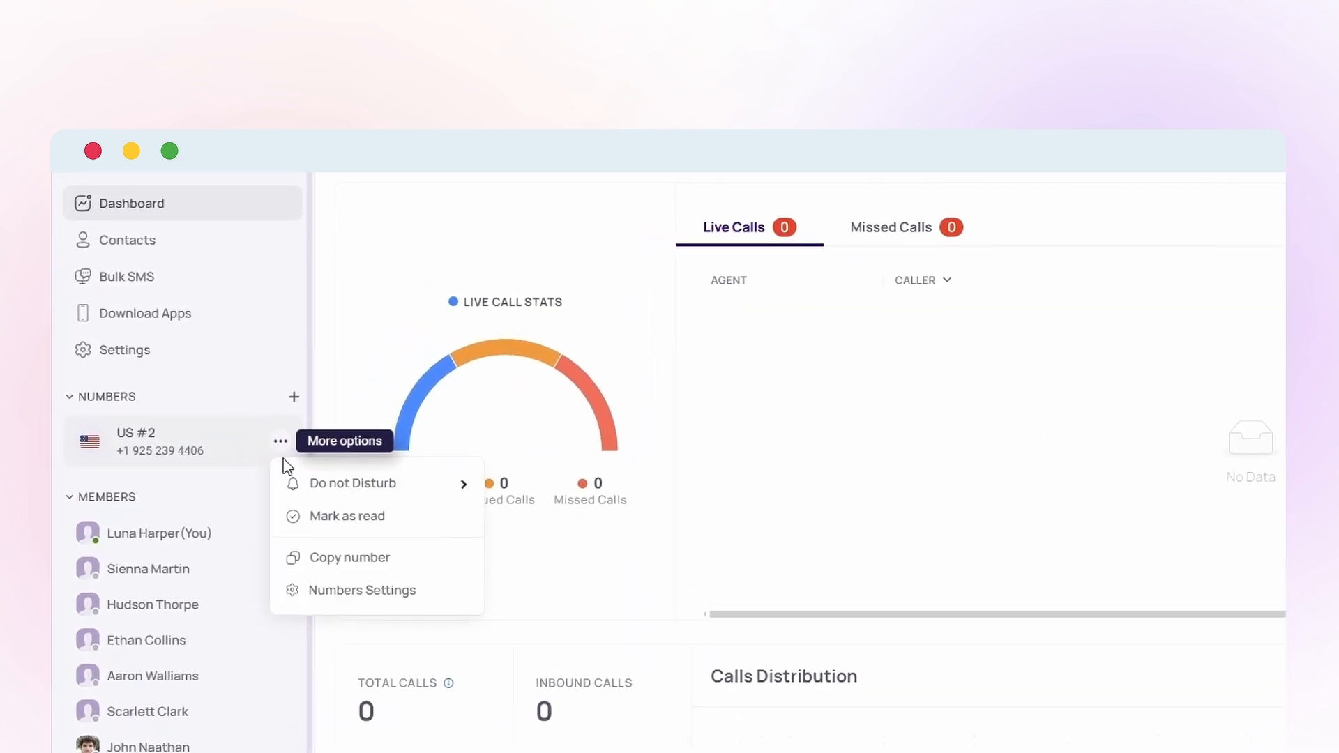
click(361, 590)
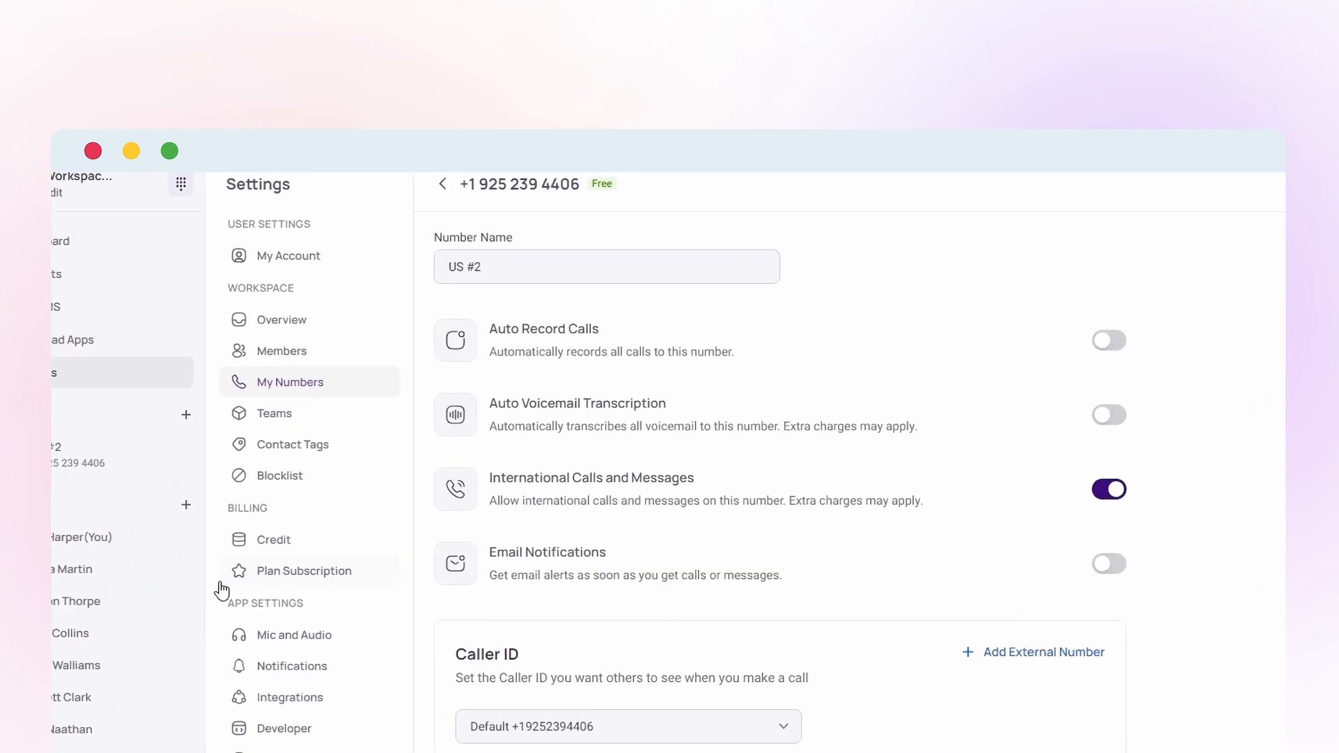
scroll(down, 3)
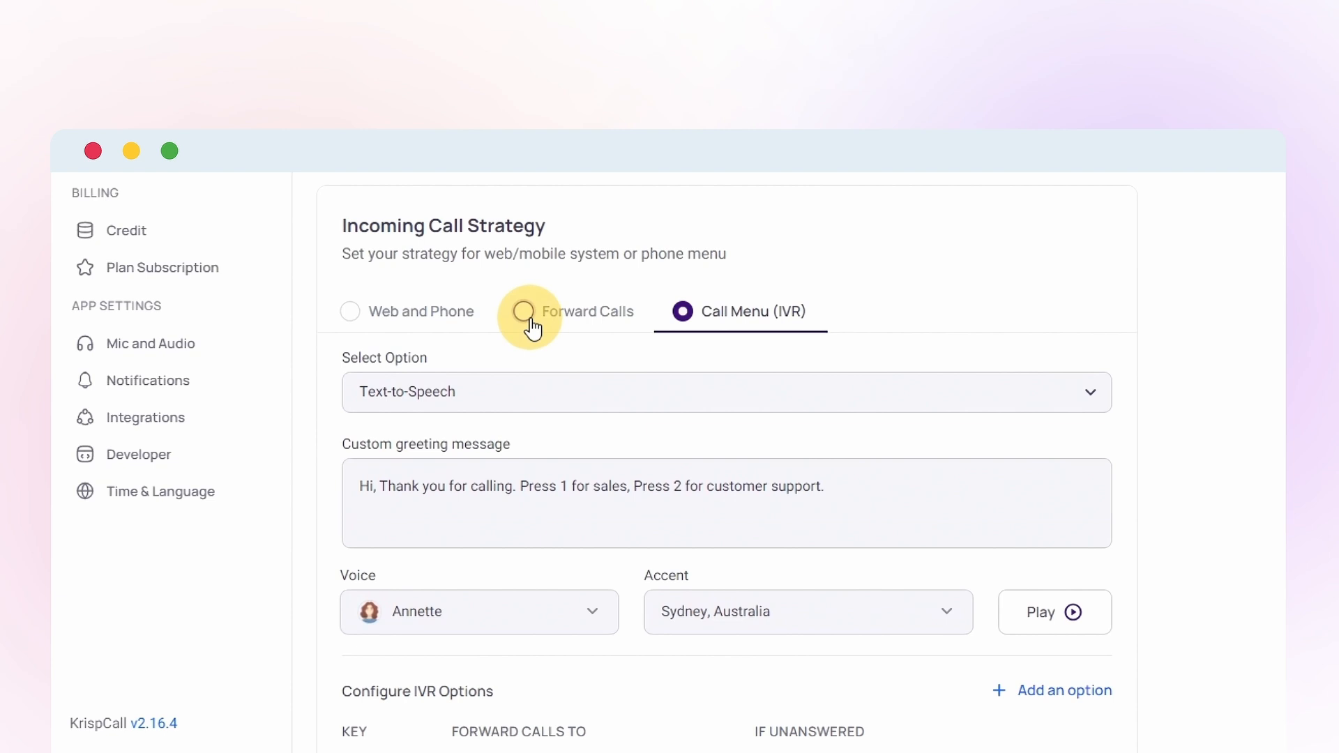
click(522, 311)
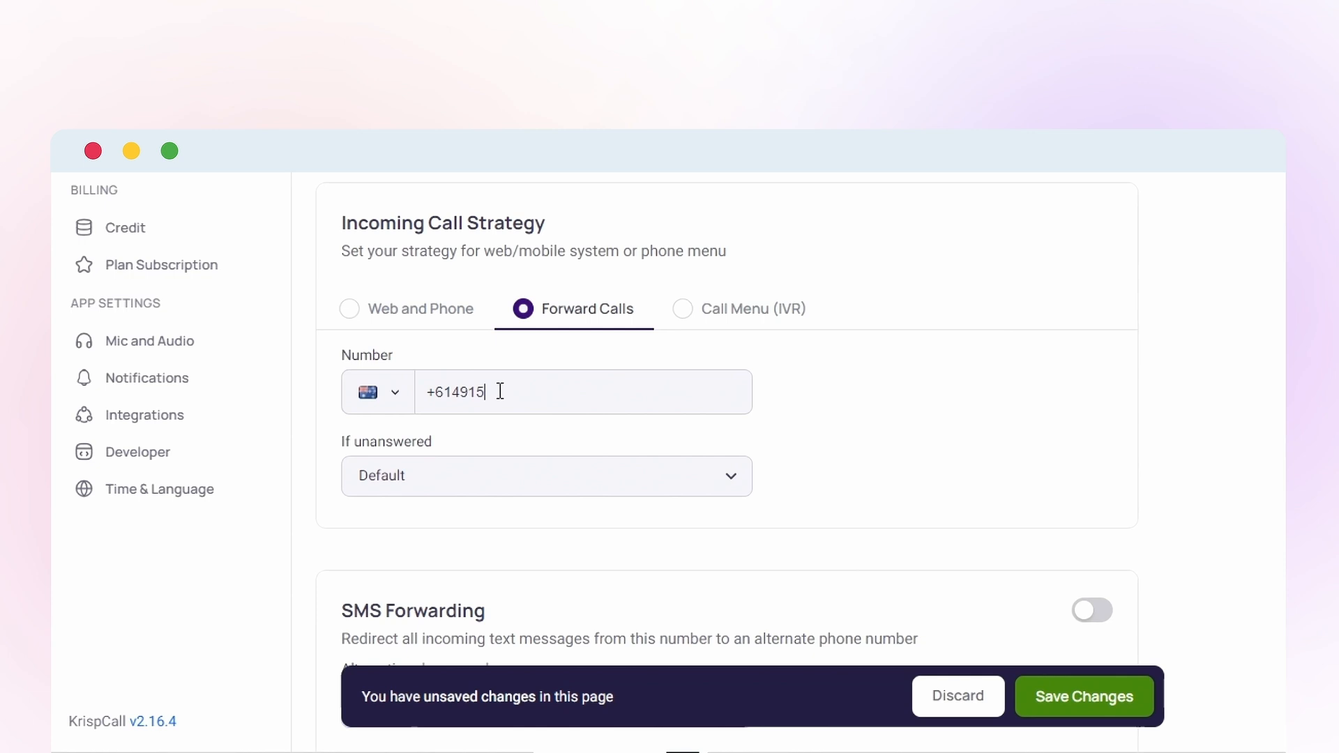
text(70156)
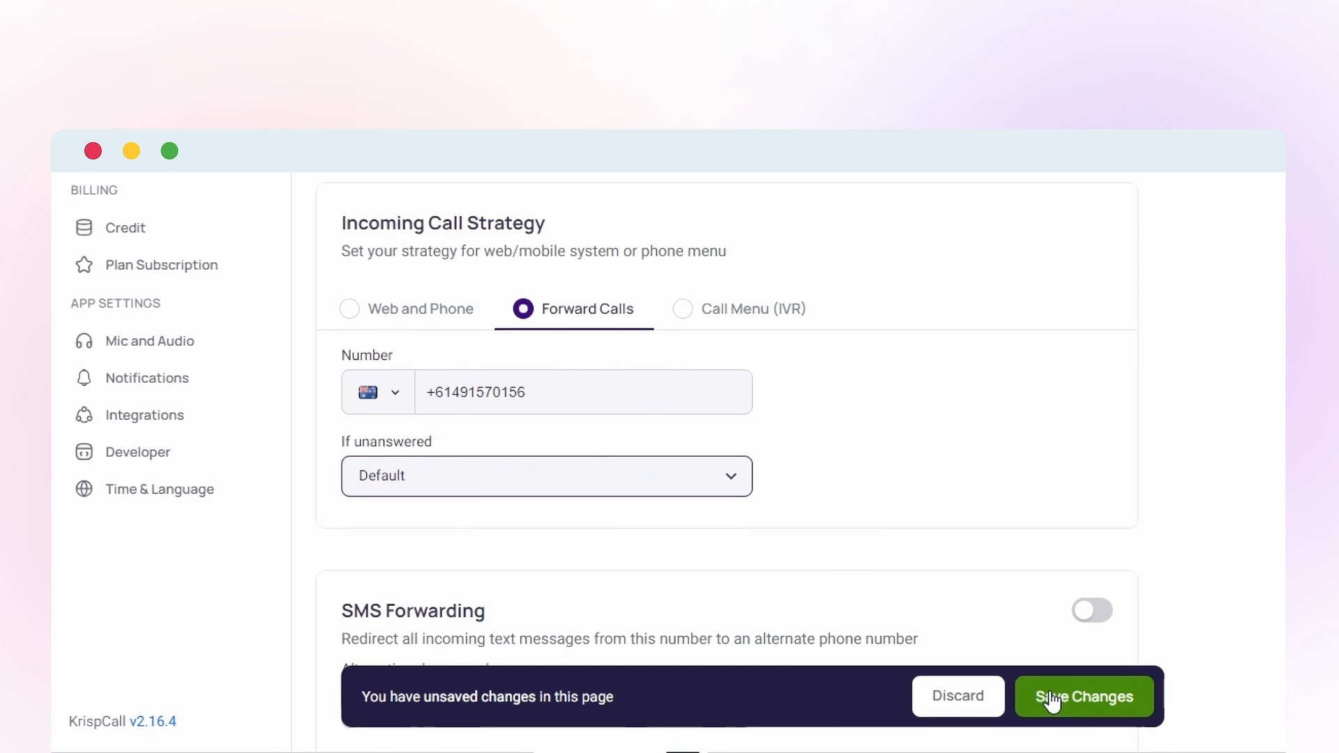
click(1084, 696)
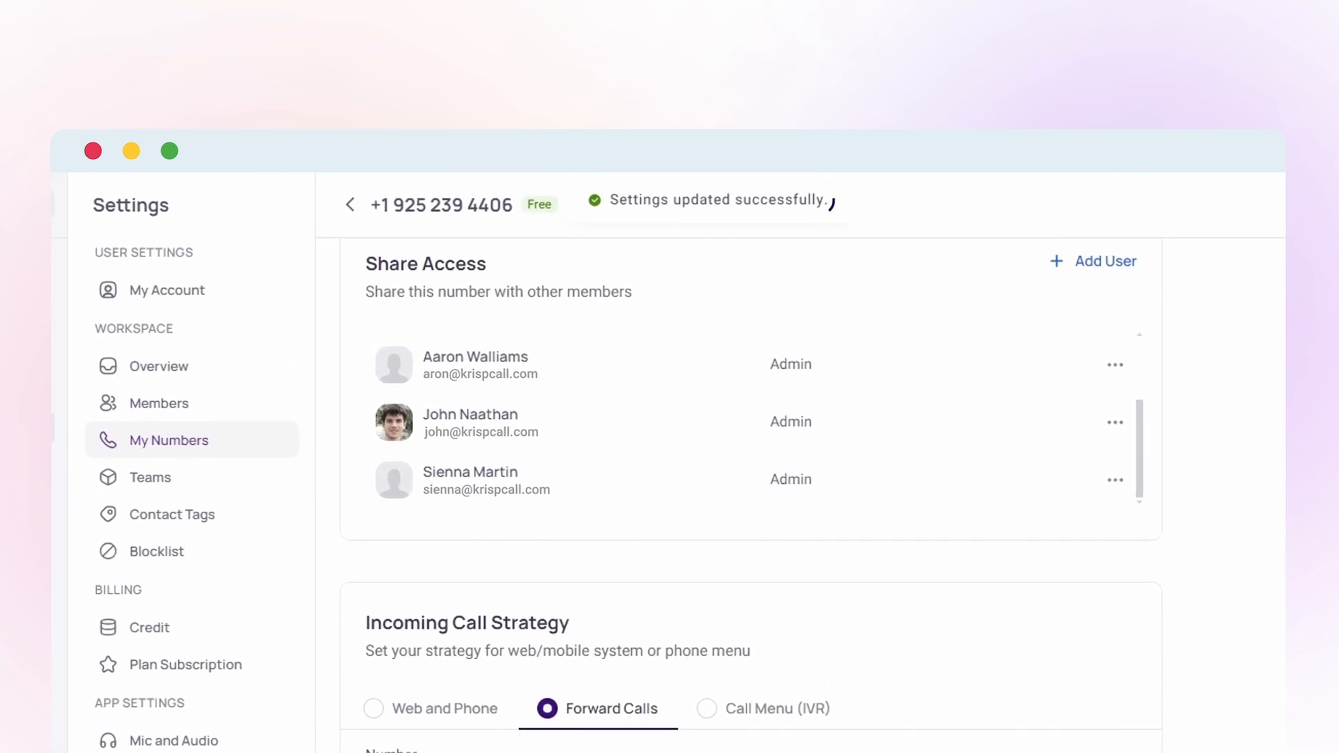